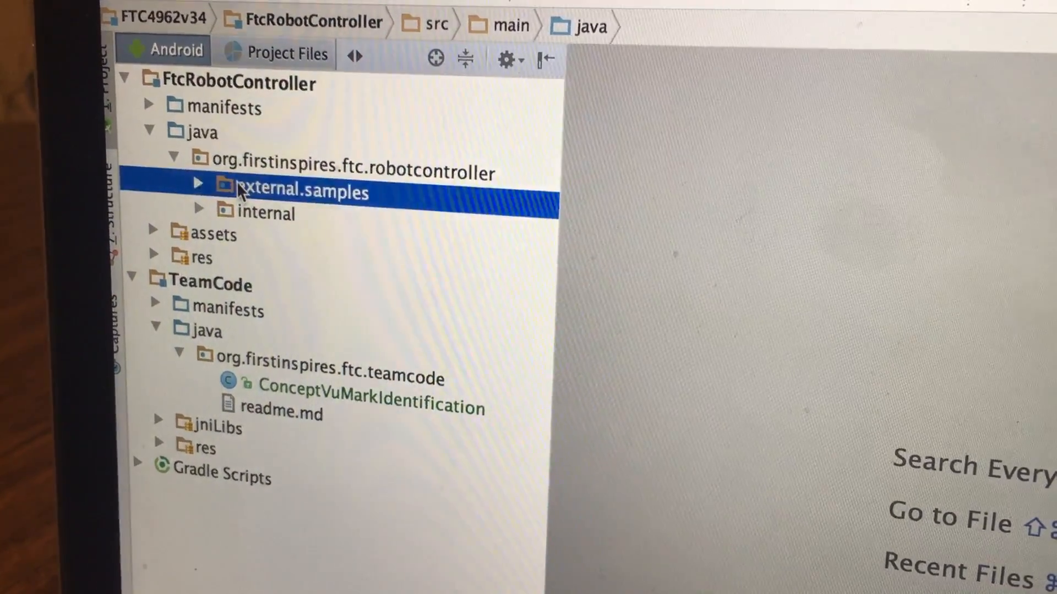
Step: Expand the external.samples package and browse to the ConceptVuMarkIdentification sample
click(199, 183)
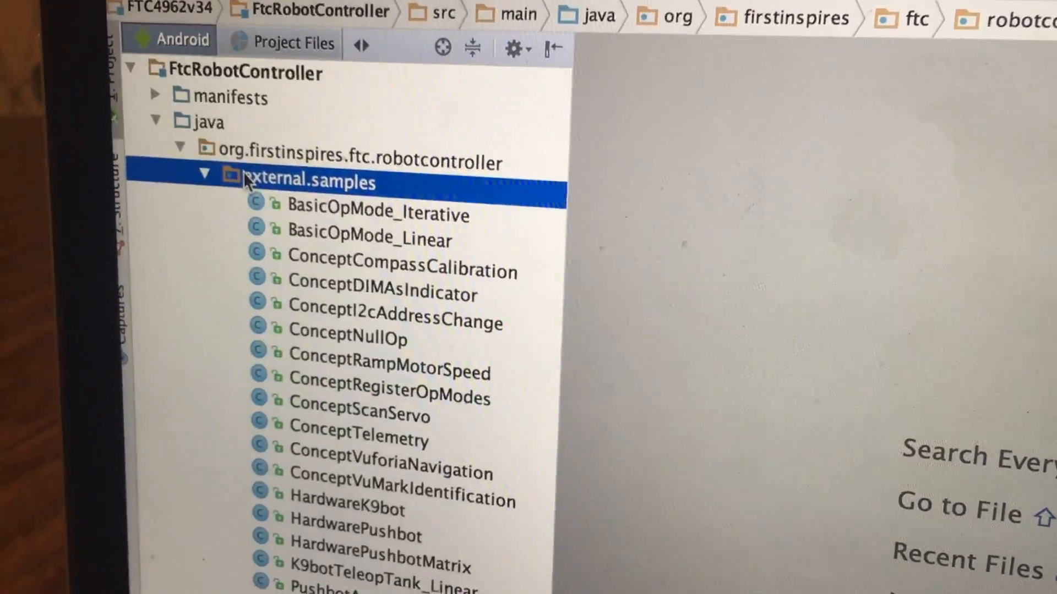
scroll(down, 3)
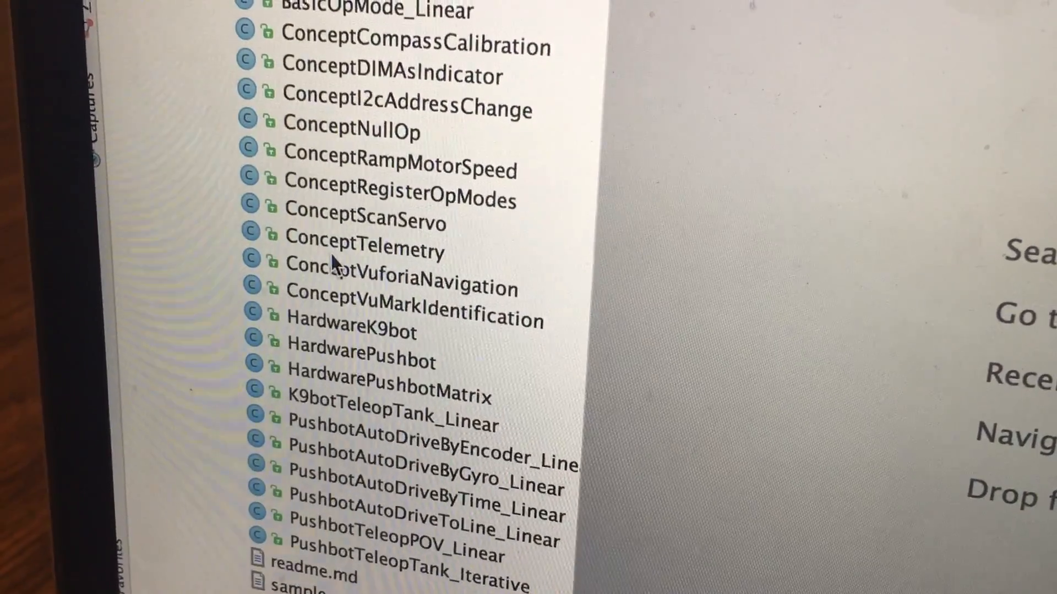
scroll(up, 3)
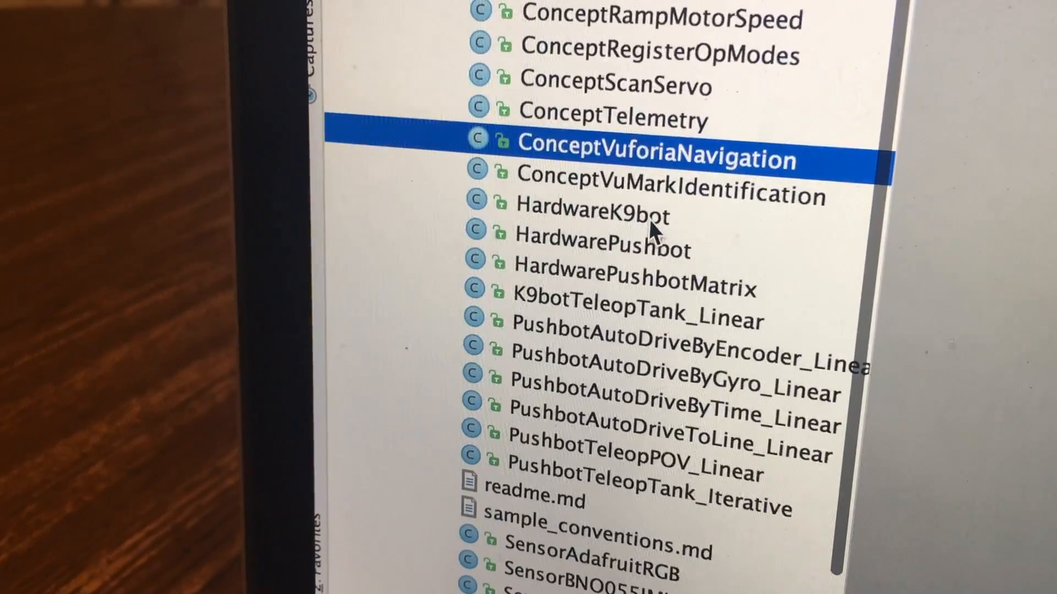
scroll(down, 3)
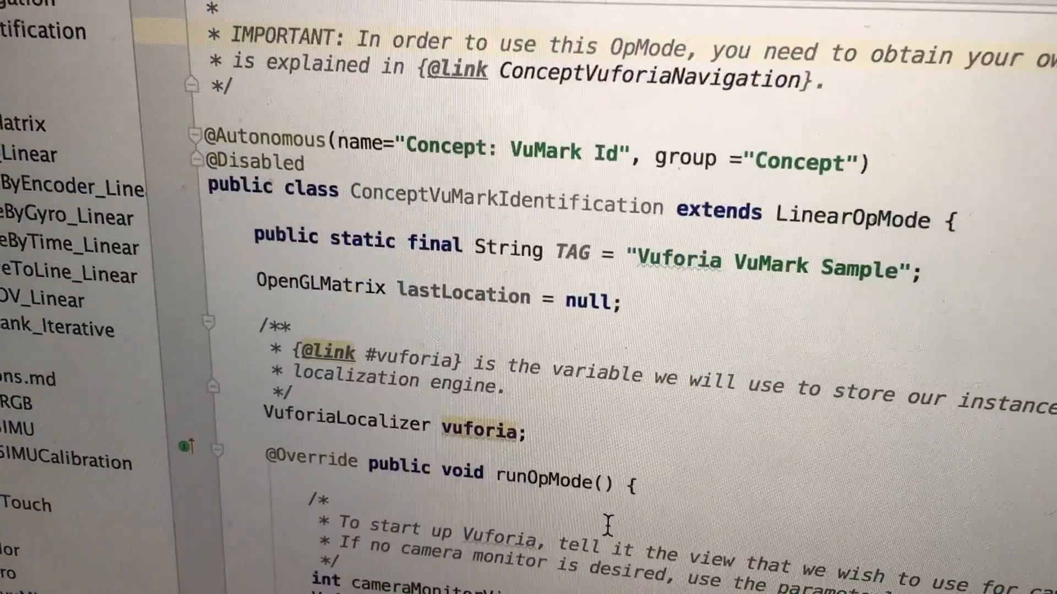
Step: Scroll ConceptVuMarkIdentification.java to the parameters.vuforiaLicenseKey assignment line
scroll(down, 3)
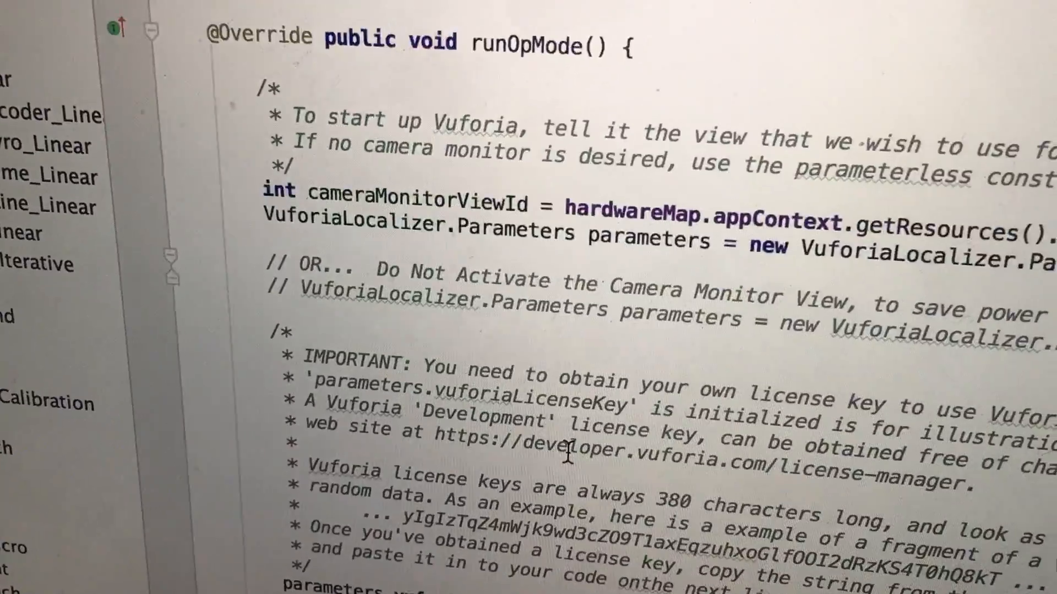
scroll(down, 3)
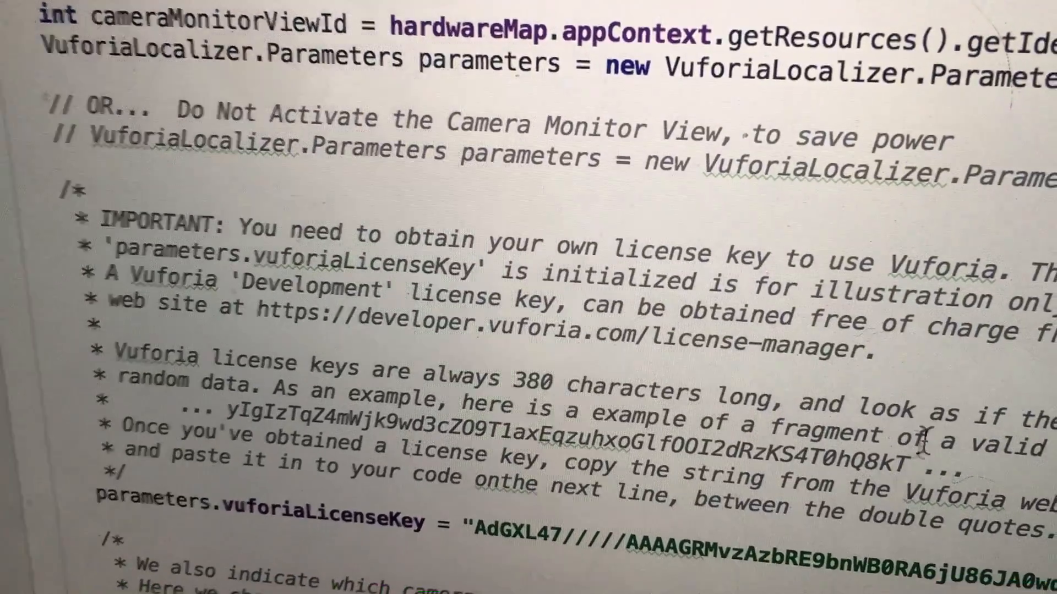
scroll(up, 3)
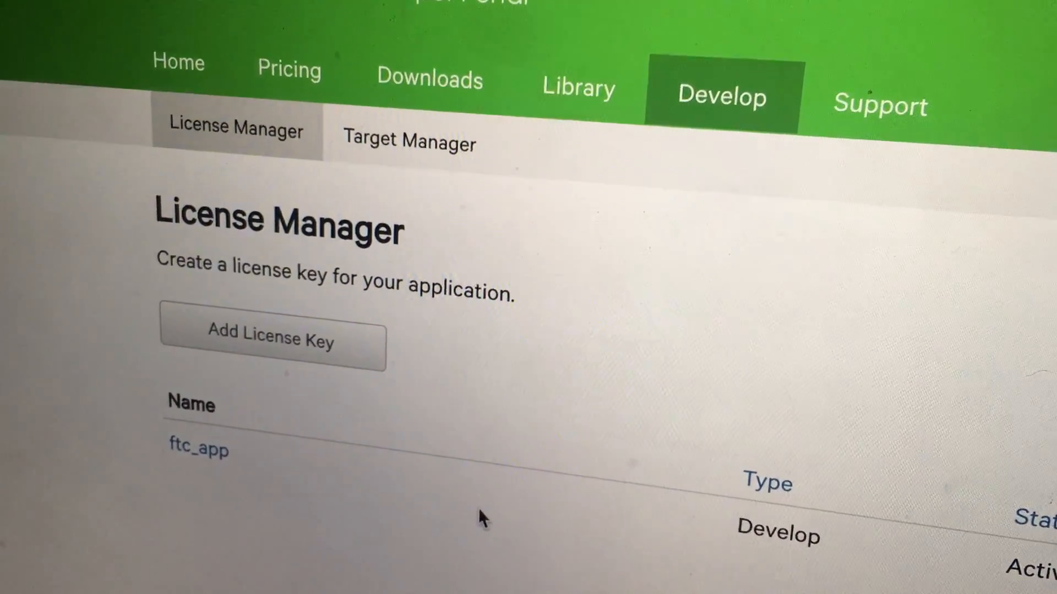
Step: Show the full ftc_app development license key in the Vuforia License Manager
click(198, 449)
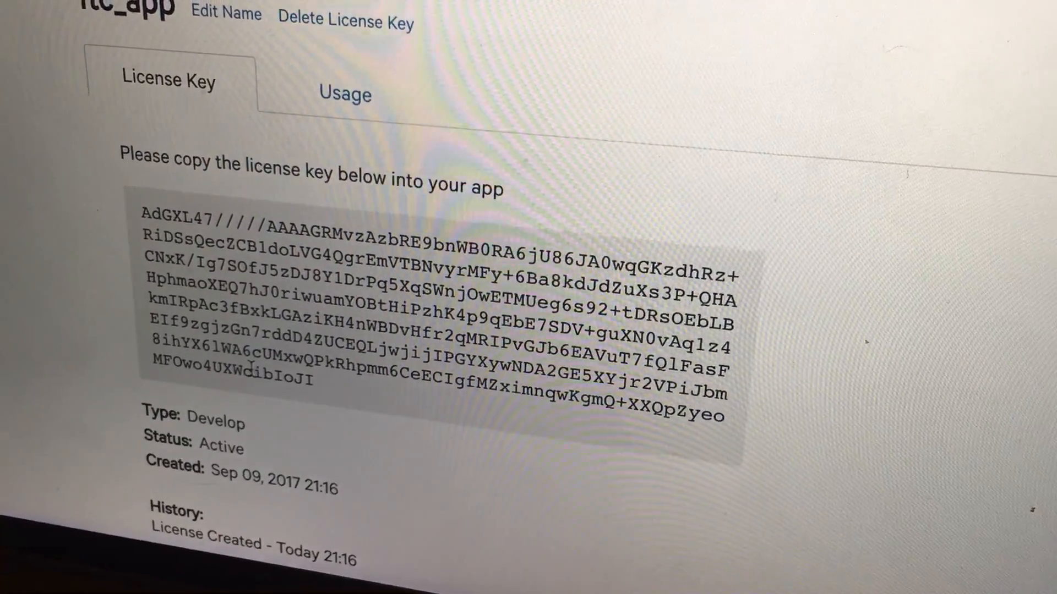
scroll(down, 3)
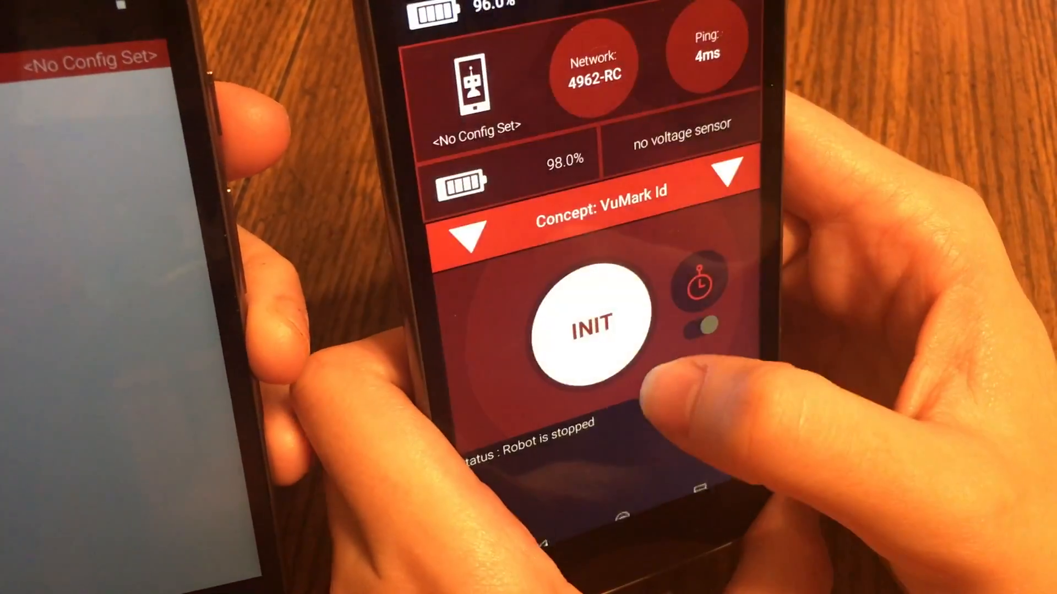
Step: Initialize the Concept: VuMark Id OpMode on the Driver Station via INIT
click(592, 323)
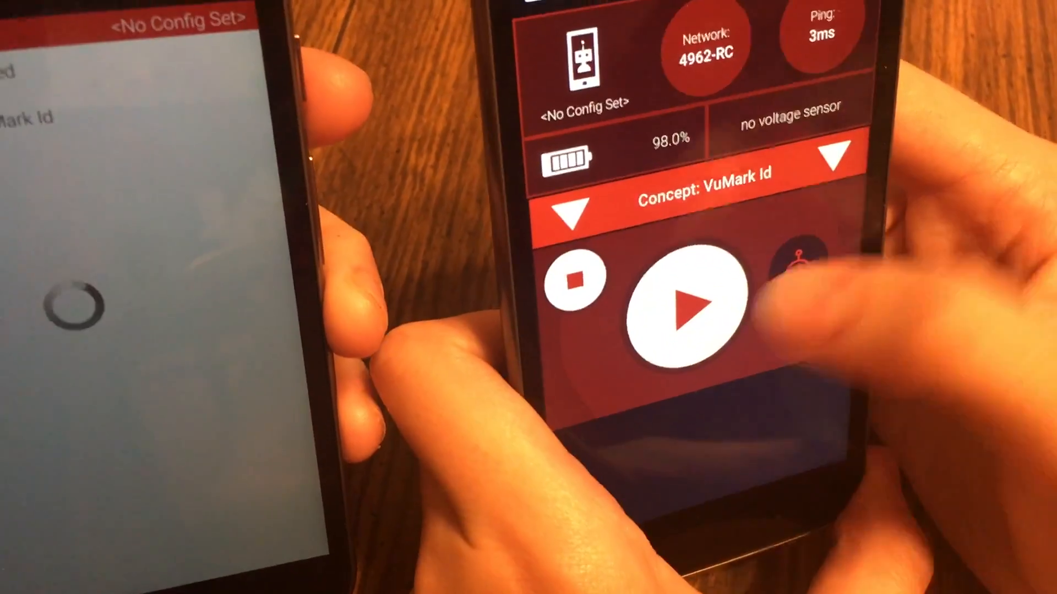